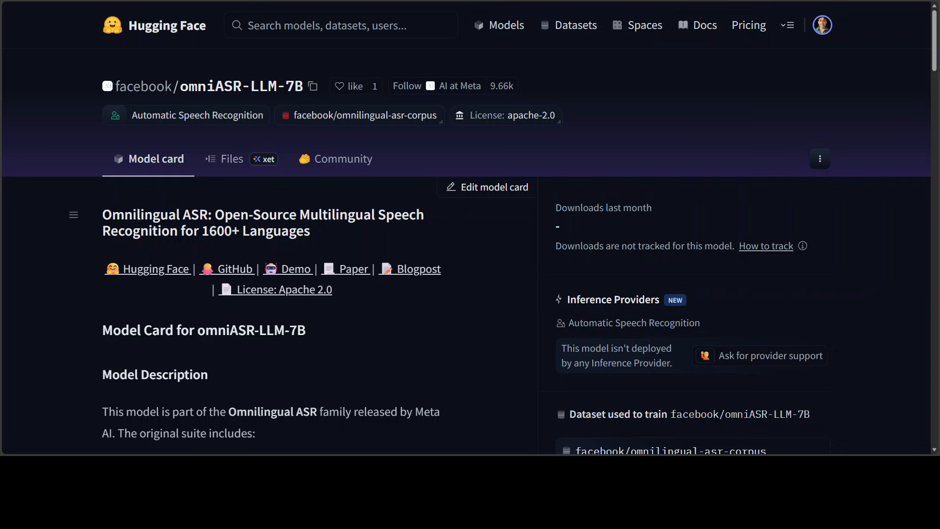
Step: Verify the release output shows Ubuntu 22.04.4 LTS and bring the terminal into focus
{"action": "left_click", "coordinate": [238, 268]}
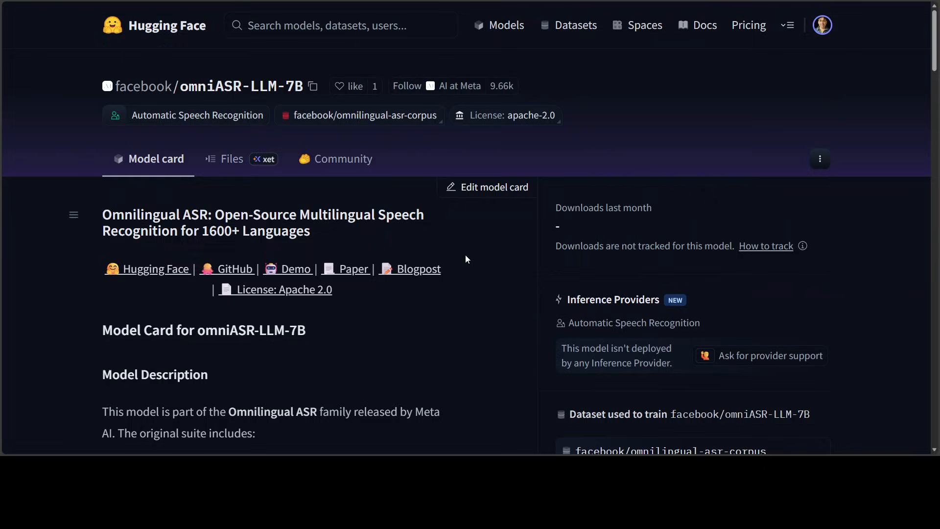
{"action": "mouse_move", "coordinate": [421, 328]}
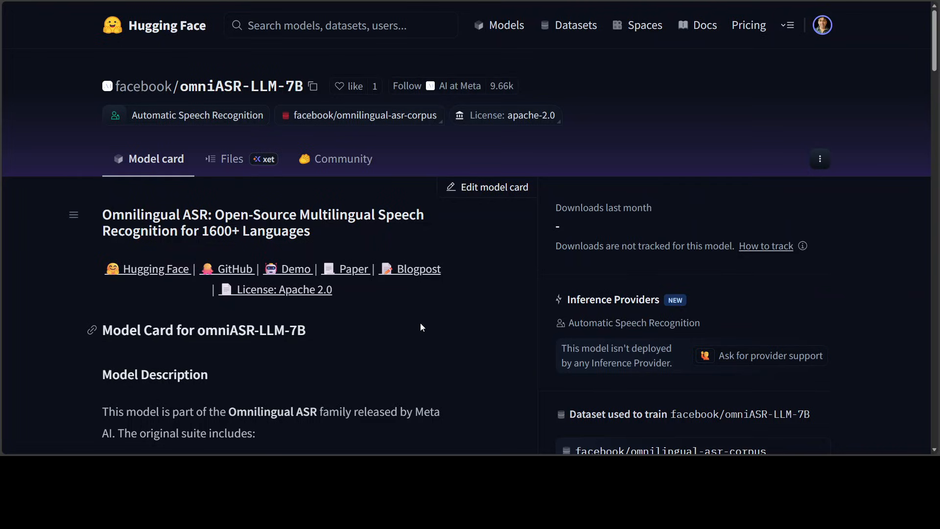
{"action": "mouse_move", "coordinate": [412, 338]}
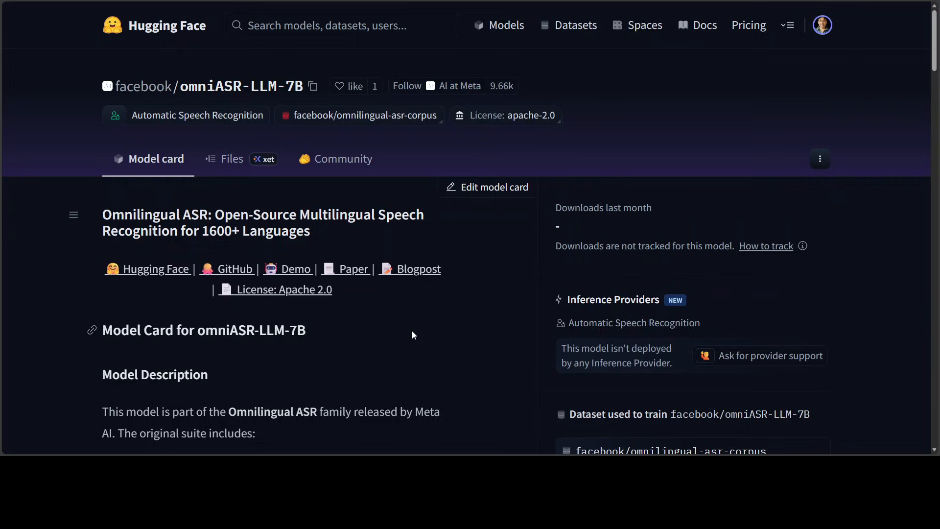
{"action": "mouse_move", "coordinate": [412, 334]}
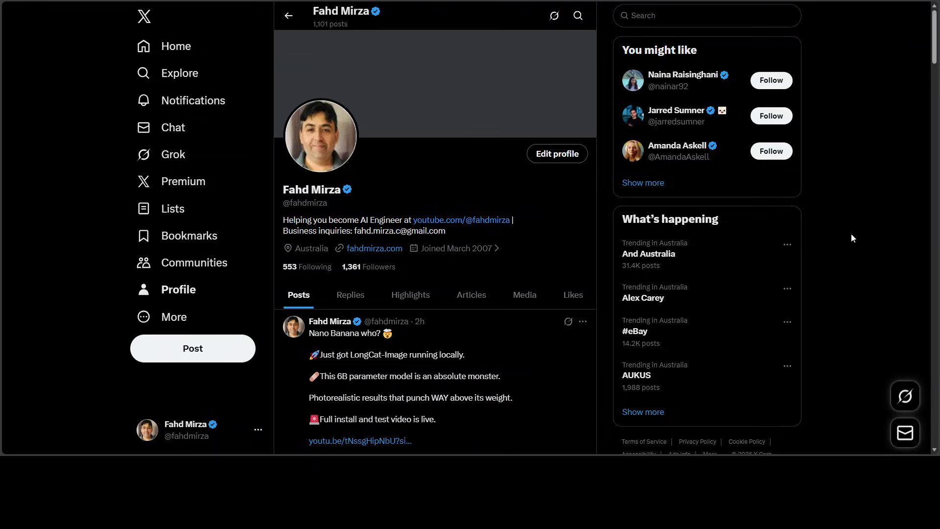
{"action": "mouse_move", "coordinate": [788, 240]}
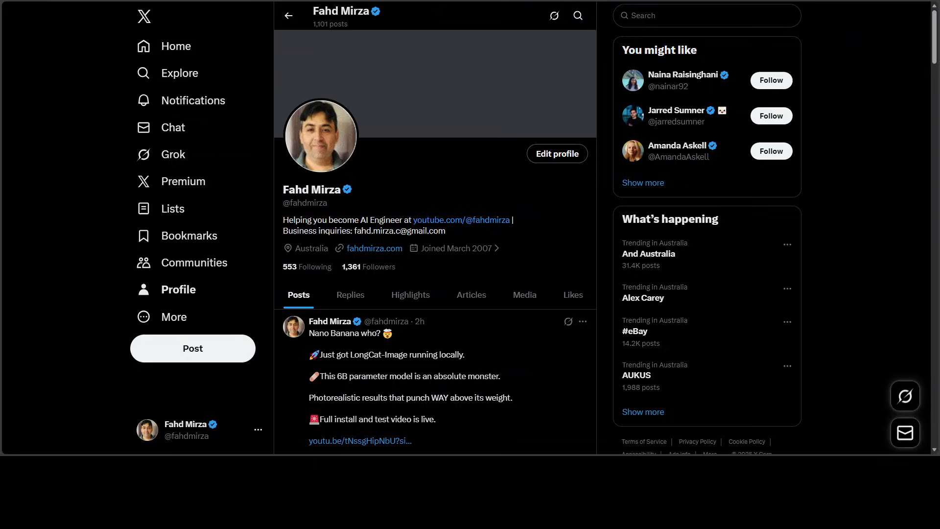
{"action": "mouse_move", "coordinate": [484, 114]}
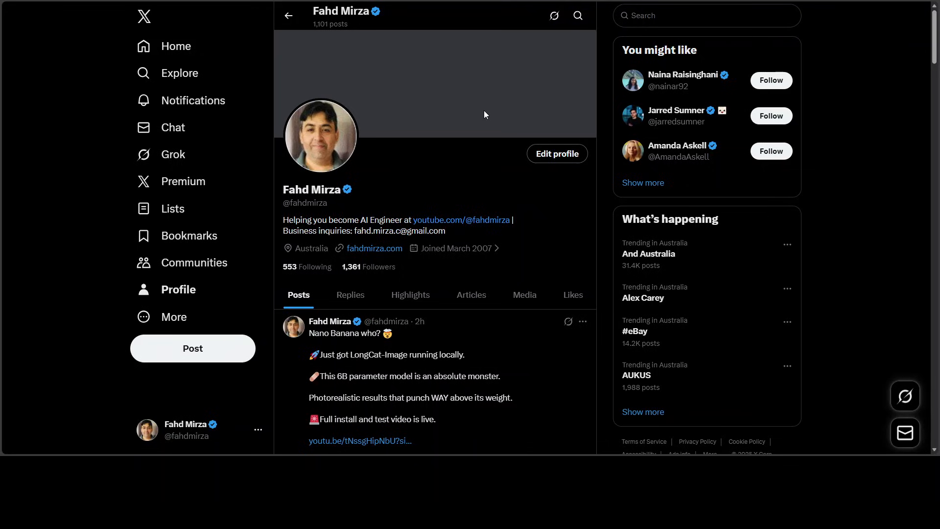
{"action": "mouse_move", "coordinate": [484, 114]}
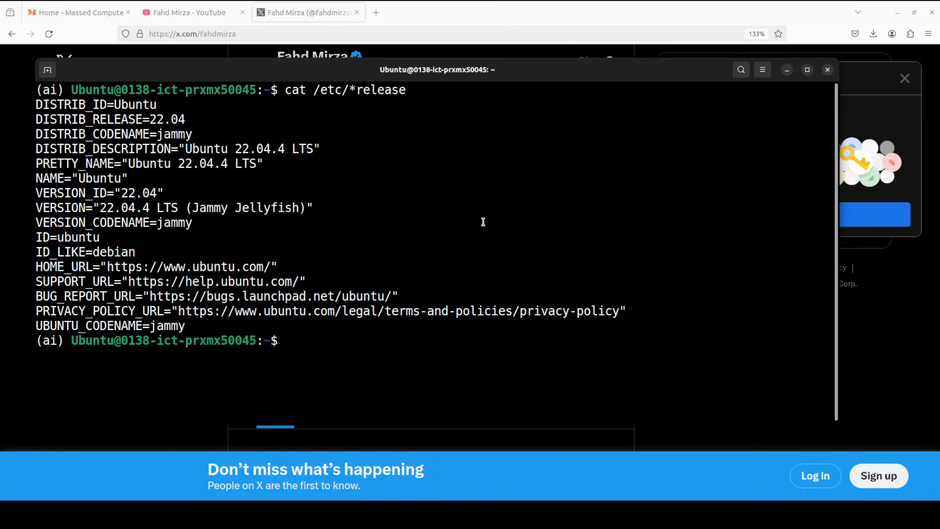
{"action": "mouse_move", "coordinate": [341, 203]}
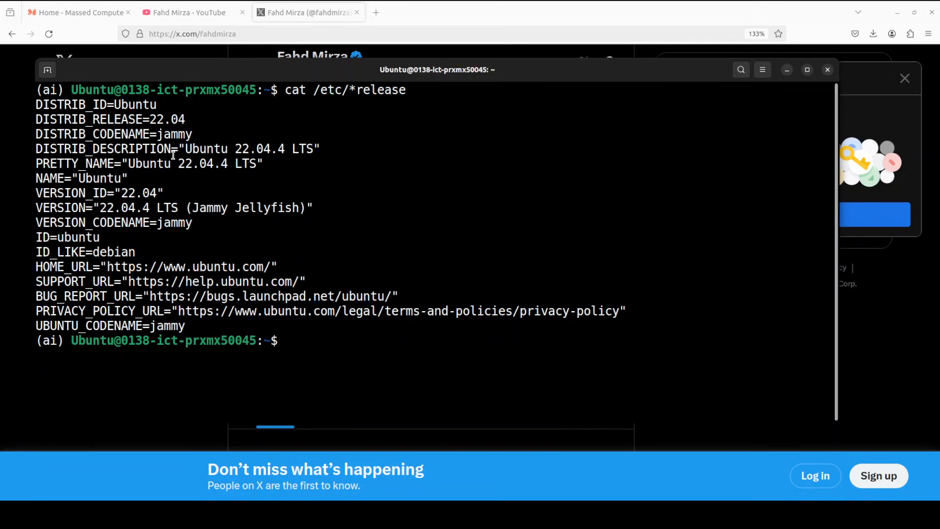
{"action": "left_click", "coordinate": [77, 12]}
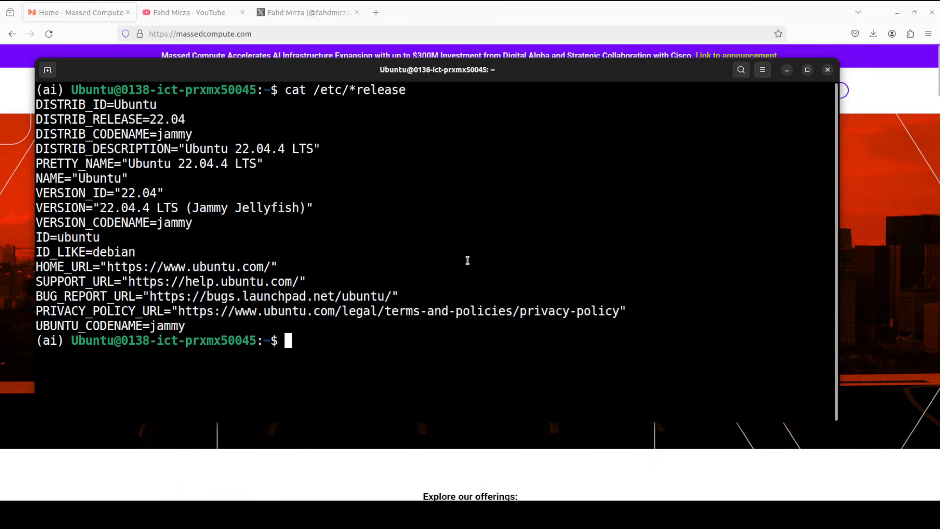
Step: Paste and run 'pip install omnilingual-asr', installing torch, fairseq2 and other dependencies
{"action": "right_click", "coordinate": [466, 259]}
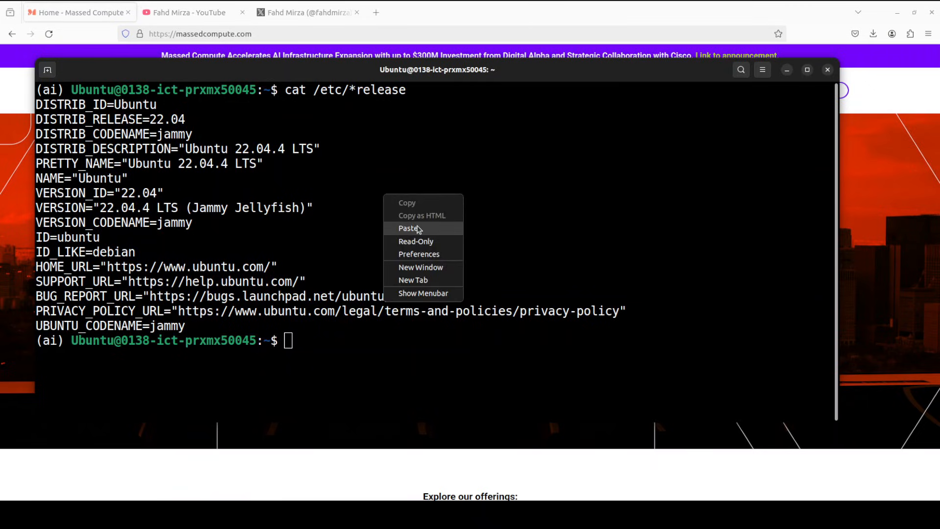
{"action": "left_click", "coordinate": [408, 227]}
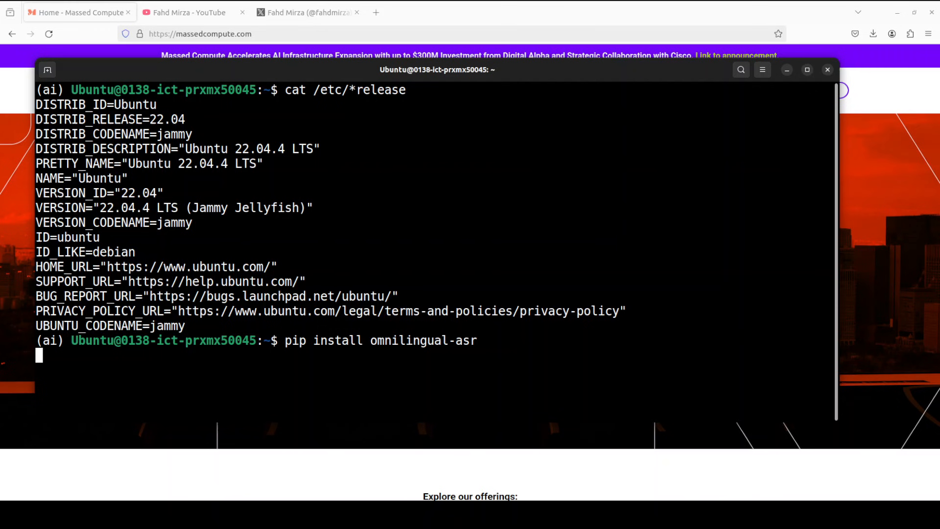
{"action": "key", "text": "Return"}
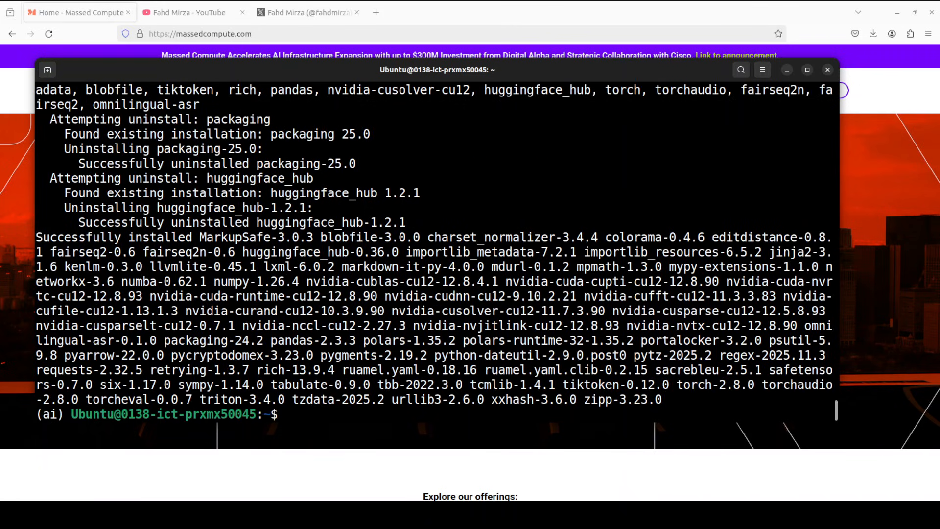
Step: Clone omnilingual-asr, enter src/omnilingual_asr/models/inference, and run 'python pipeline.py'
{"action": "right_click", "coordinate": [473, 240]}
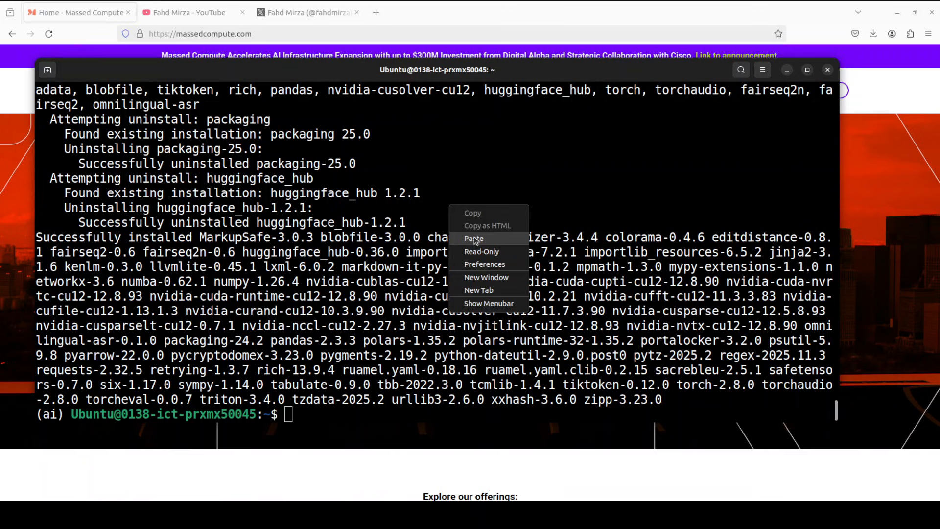
{"action": "left_click", "coordinate": [473, 238]}
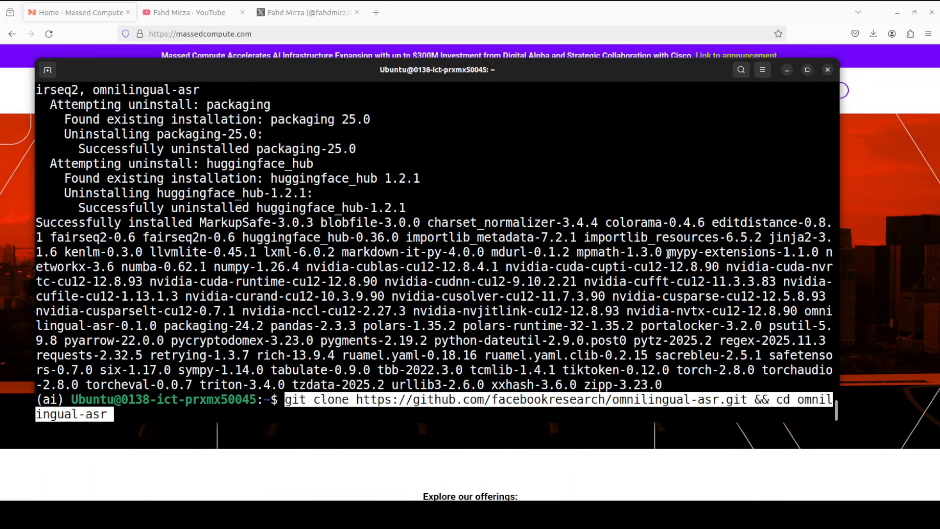
{"action": "key", "text": "Return"}
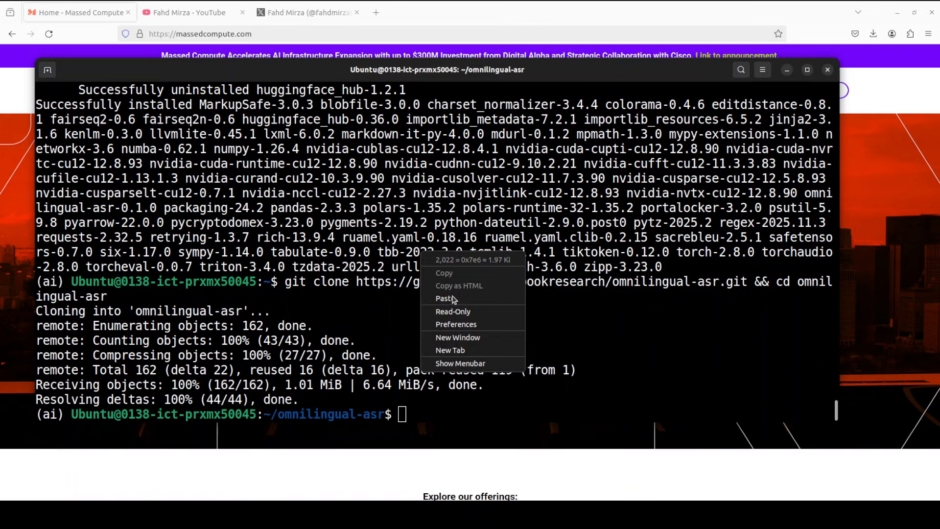
{"action": "left_click", "coordinate": [445, 298]}
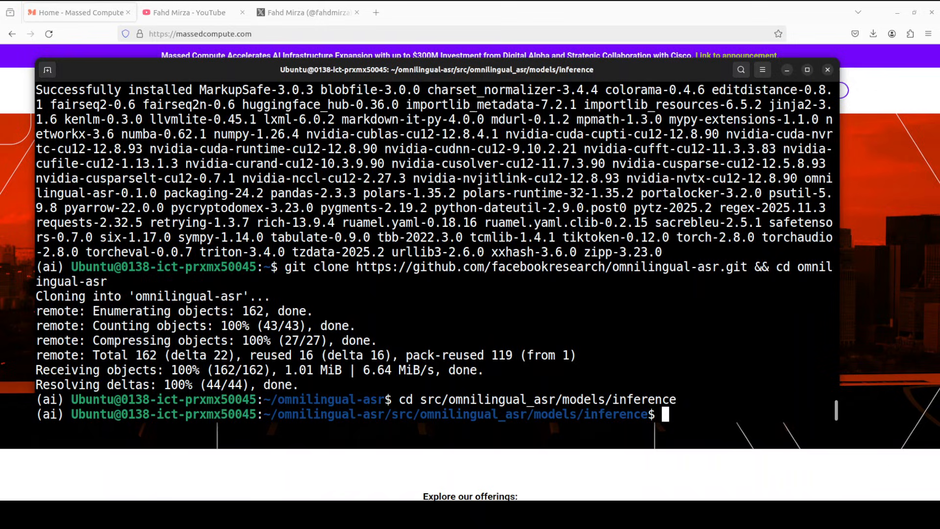
{"action": "type", "text": "python pipeline.py"}
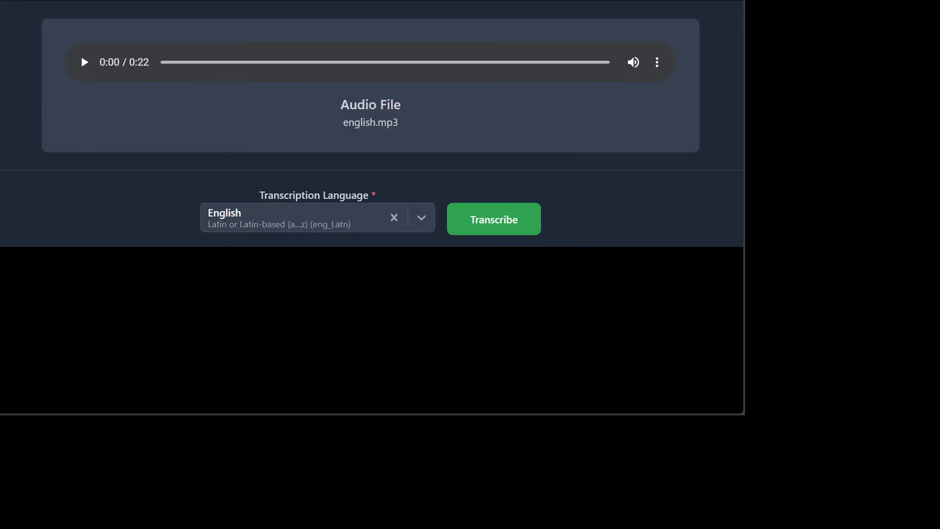
Step: Play the 22-second english.mp3 clip against its English transcription, pausing and resuming playback
{"action": "left_click", "coordinate": [83, 62]}
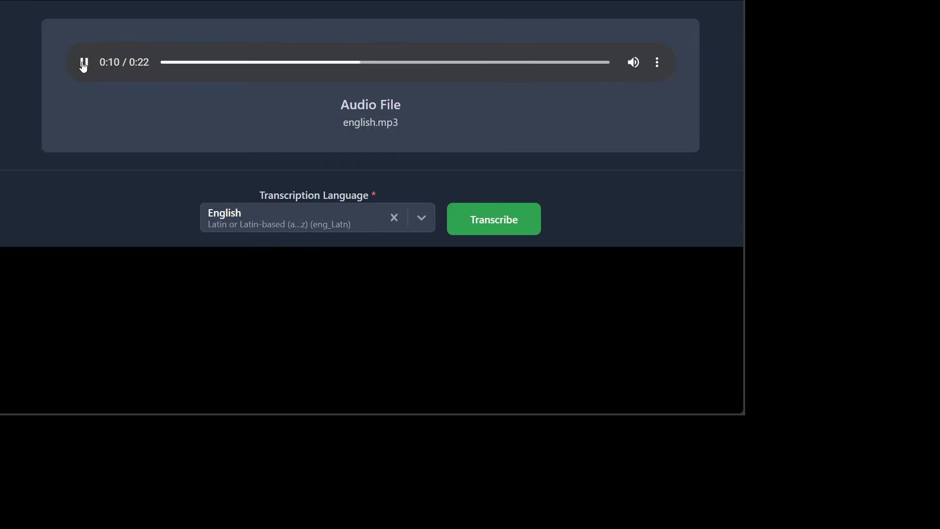
{"action": "left_click", "coordinate": [493, 218]}
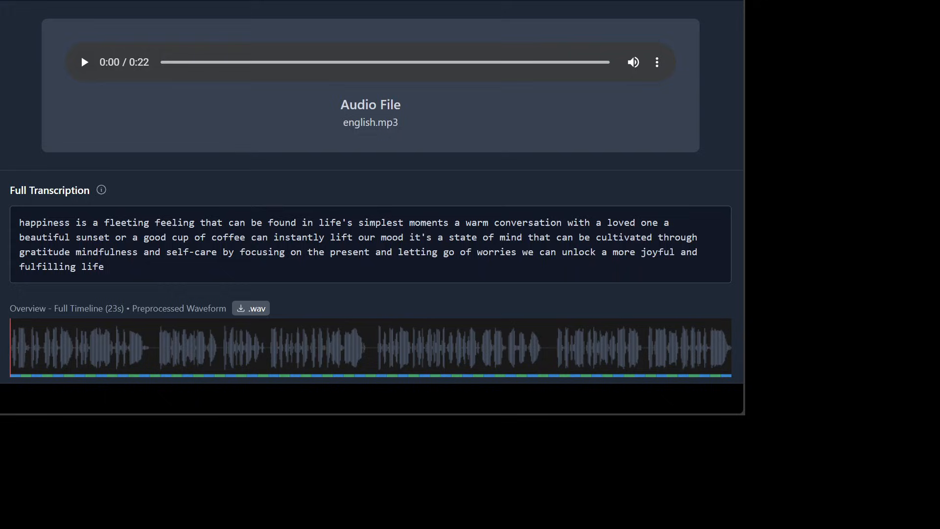
{"action": "left_click", "coordinate": [84, 62]}
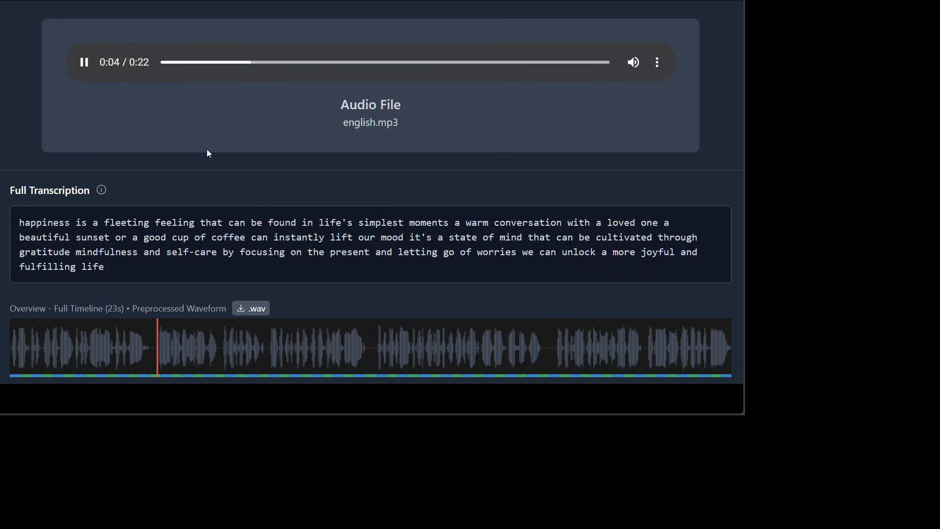
{"action": "left_click", "coordinate": [293, 62]}
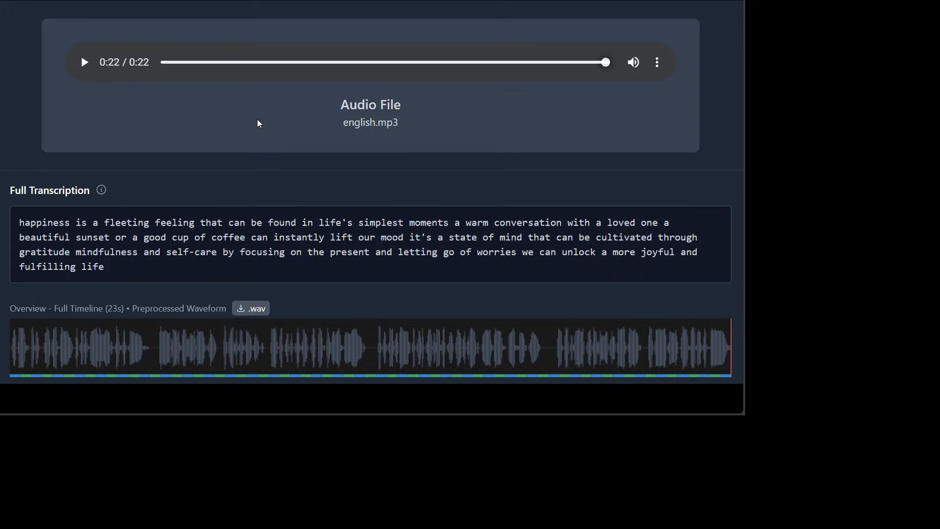
{"action": "mouse_move", "coordinate": [242, 132]}
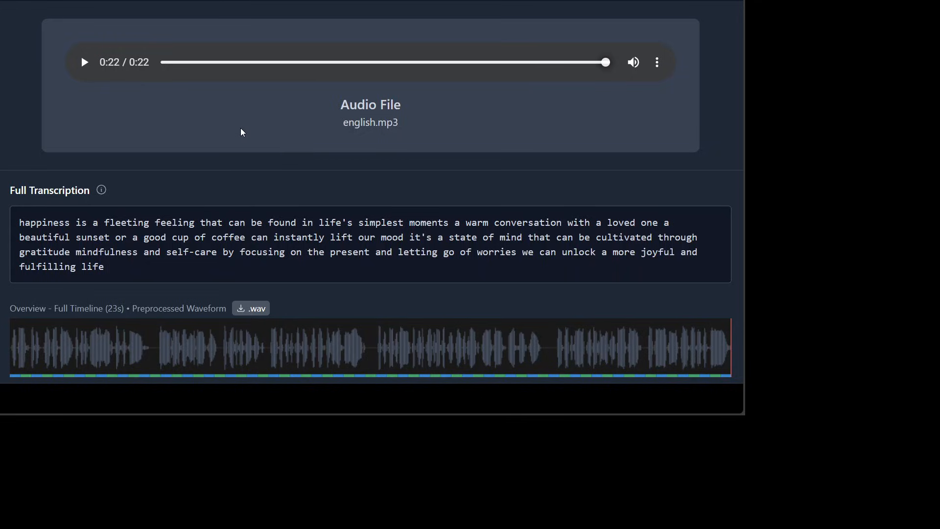
{"action": "mouse_move", "coordinate": [176, 134]}
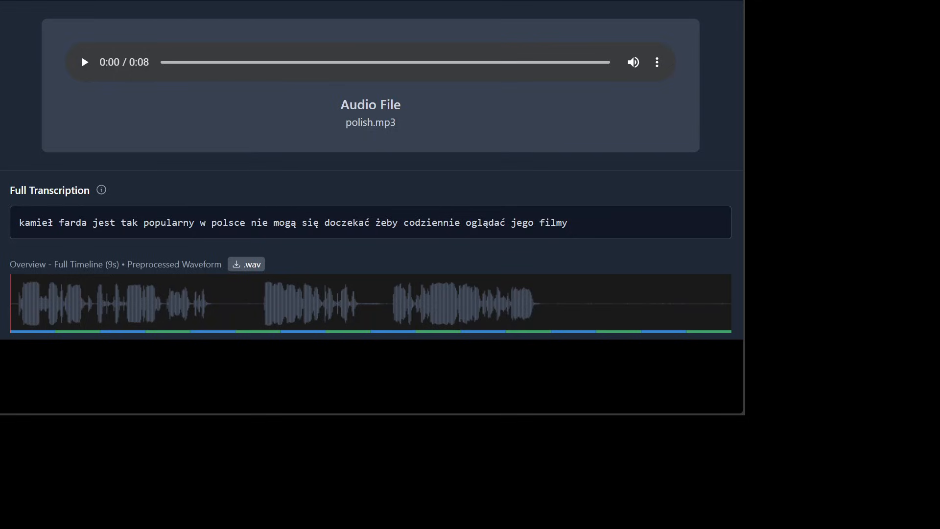
Step: Play the 9-second polish.mp3 clip alongside its Polish transcription
{"action": "left_click", "coordinate": [83, 62]}
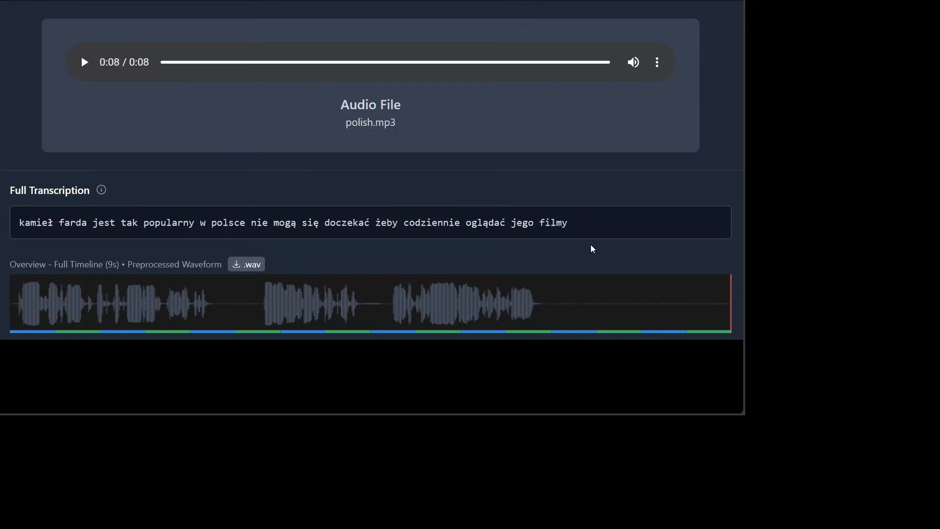
{"action": "mouse_move", "coordinate": [73, 211]}
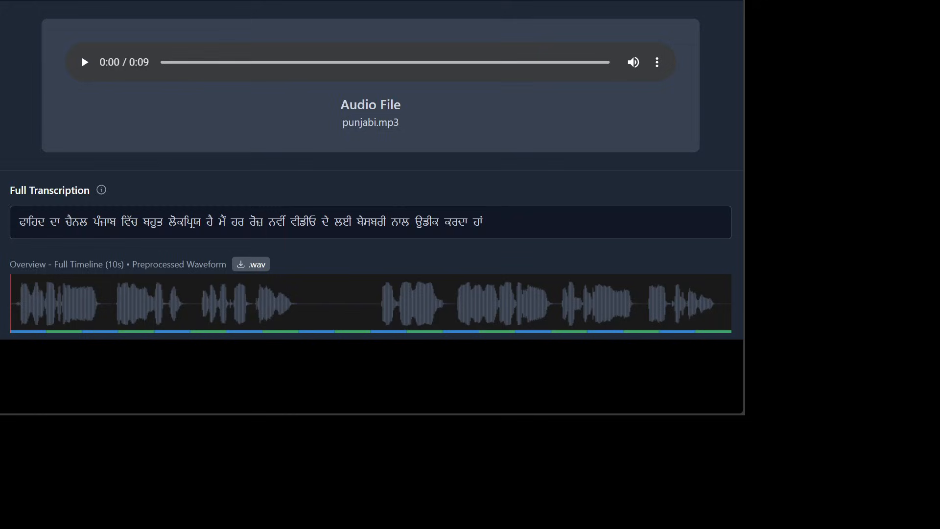
Step: Play the 9-second punjabi.mp3 clip to check its Gurmukhi transcription
{"action": "left_click", "coordinate": [83, 61]}
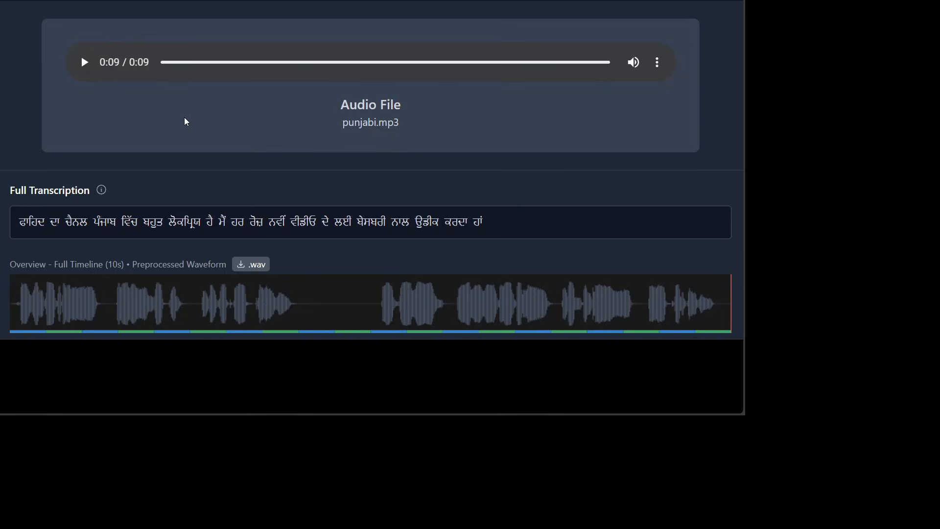
{"action": "mouse_move", "coordinate": [193, 119]}
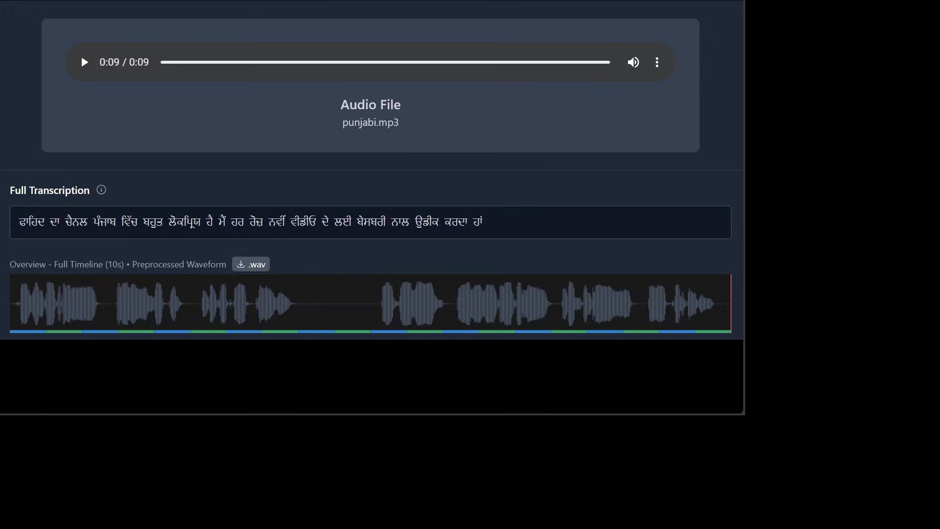
{"action": "mouse_move", "coordinate": [115, 141]}
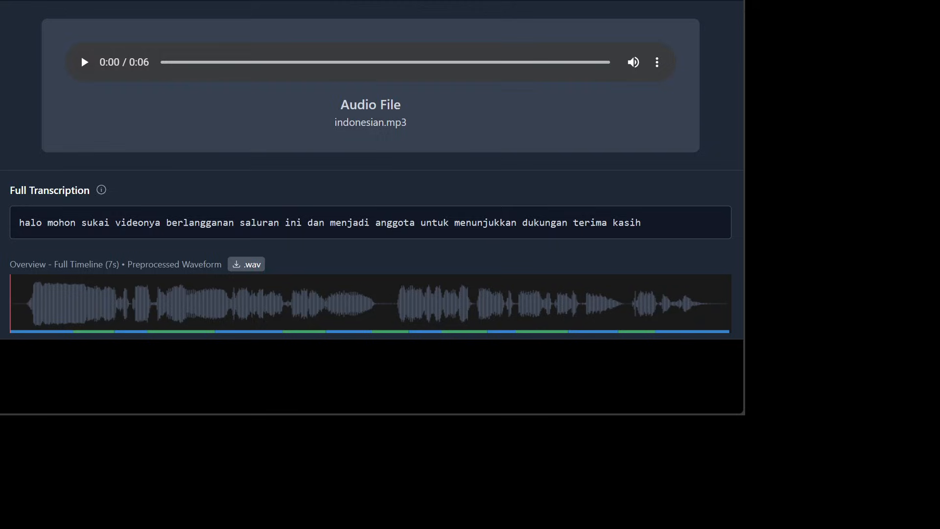
Step: Play the 6-second indonesian.mp3 clip against its Indonesian transcription
{"action": "left_click", "coordinate": [83, 61]}
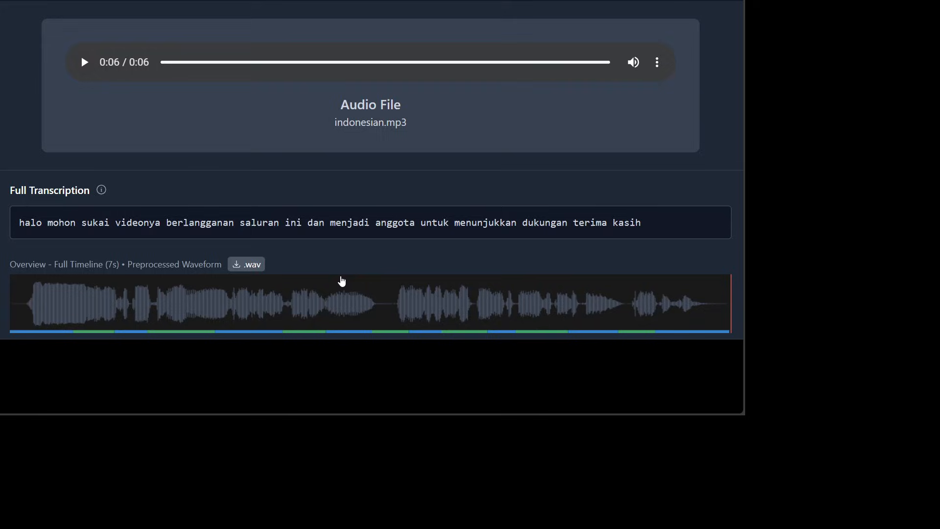
{"action": "mouse_move", "coordinate": [341, 281]}
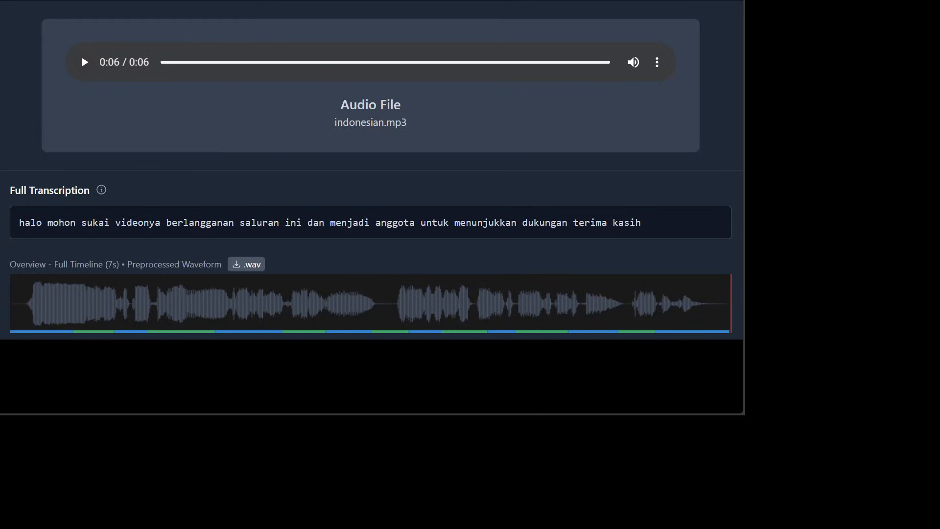
{"action": "mouse_move", "coordinate": [586, 244]}
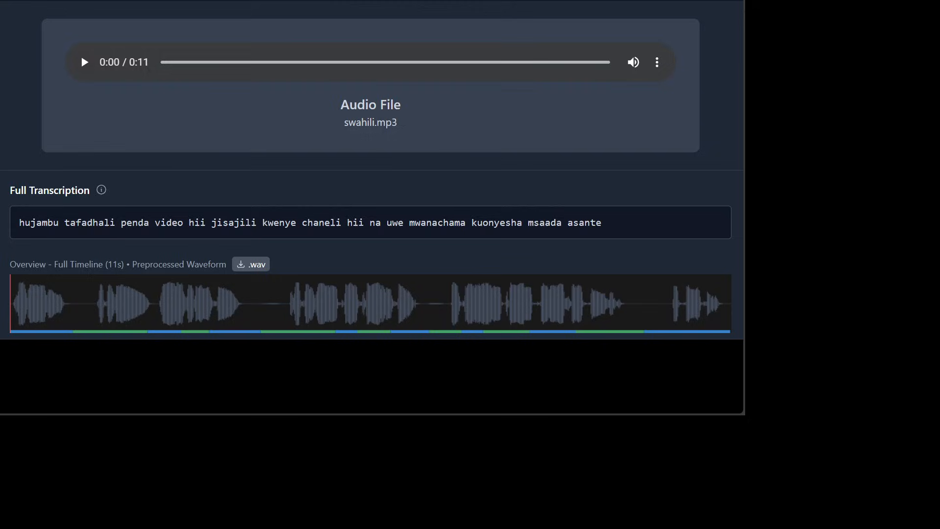
Step: Play swahili.mp3 through to compare it with its Swahili transcription
{"action": "left_click", "coordinate": [83, 62]}
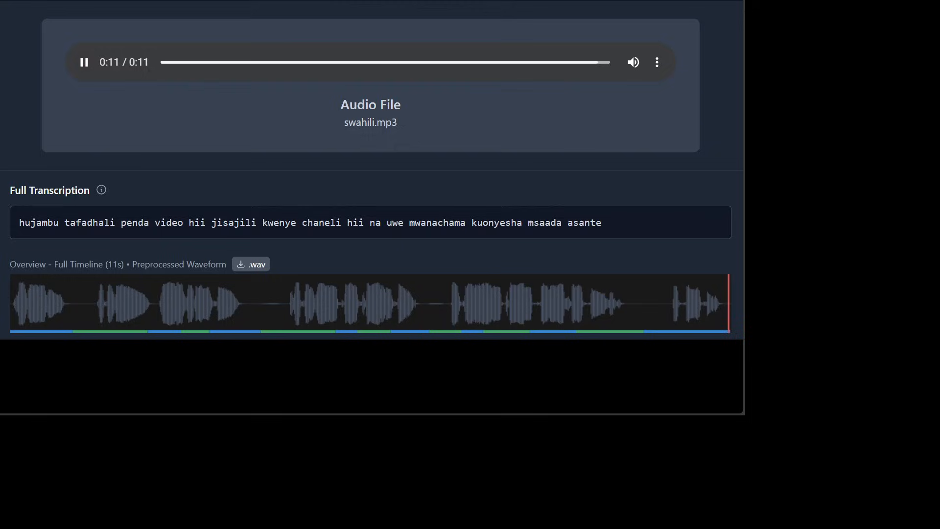
{"action": "left_click", "coordinate": [83, 62]}
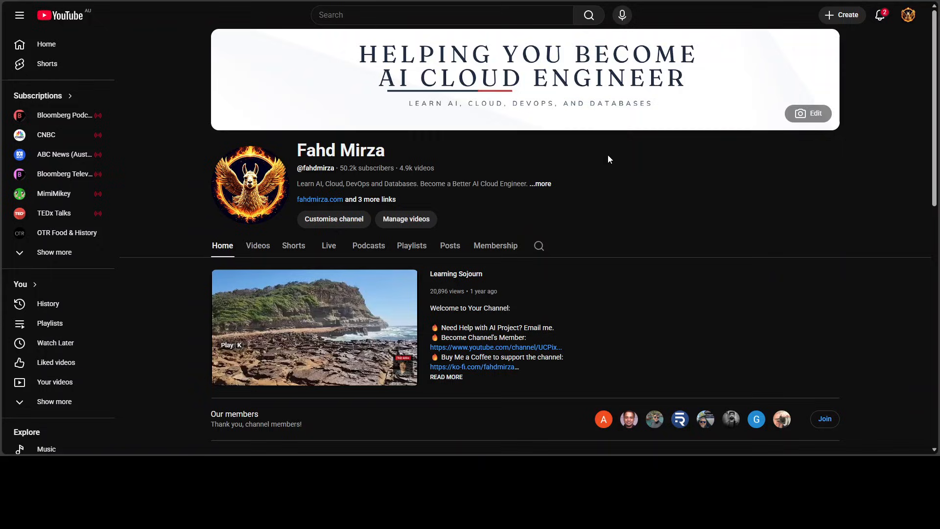
{"action": "mouse_move", "coordinate": [668, 182]}
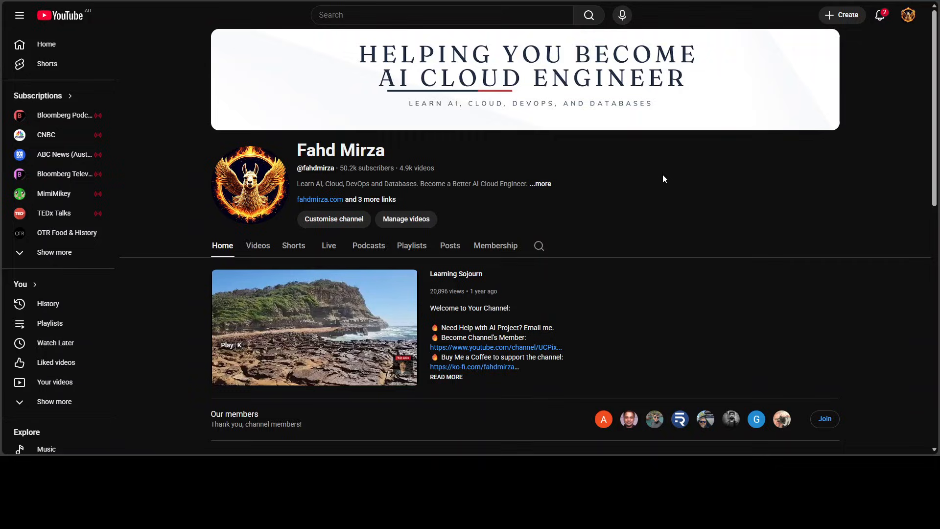
{"action": "mouse_move", "coordinate": [688, 197]}
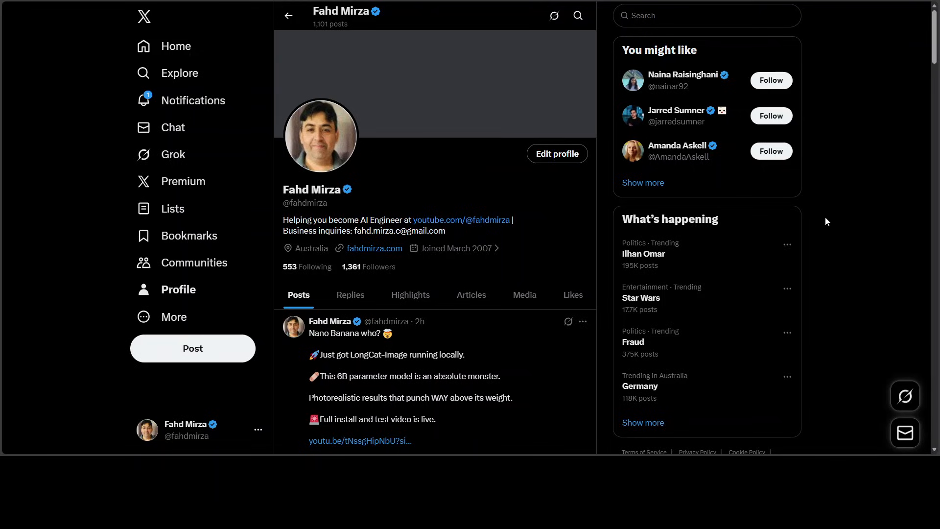
{"action": "mouse_move", "coordinate": [25, 270]}
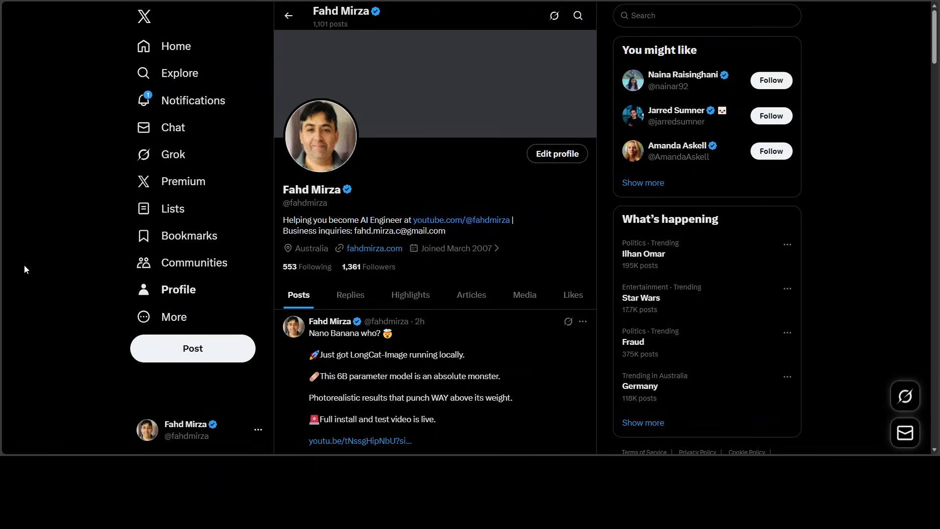